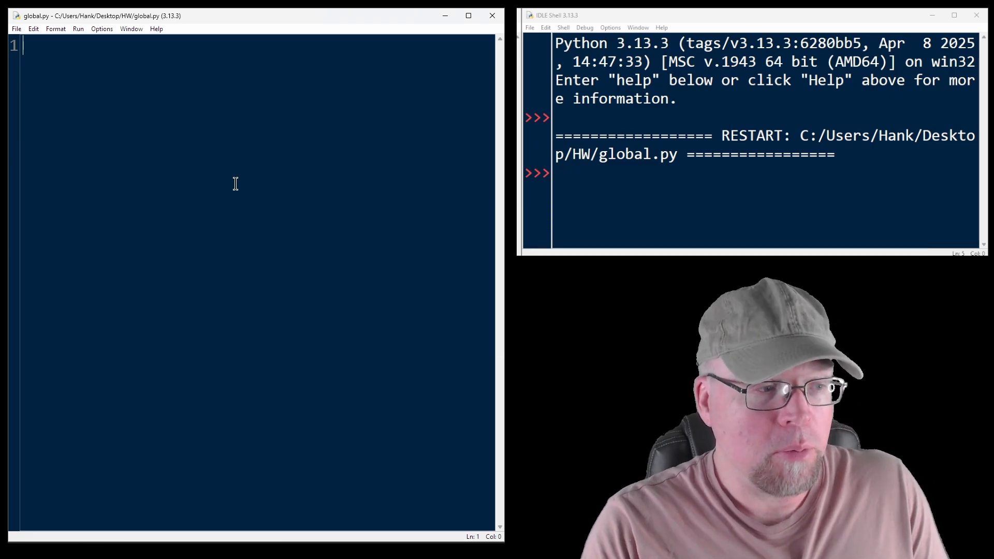
Write global x = 10 and my_function header with local y = 5.
text(x =)
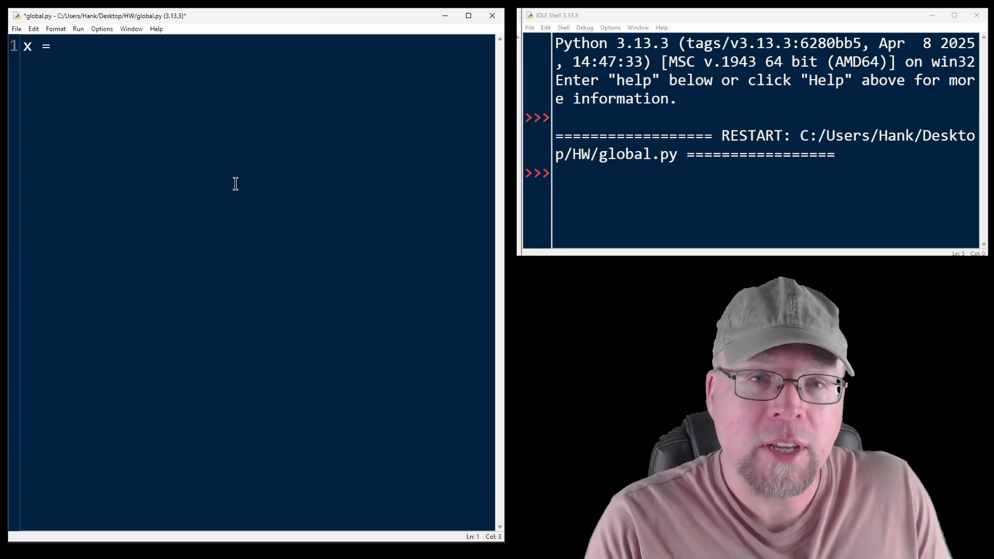
text(10 # global variable)
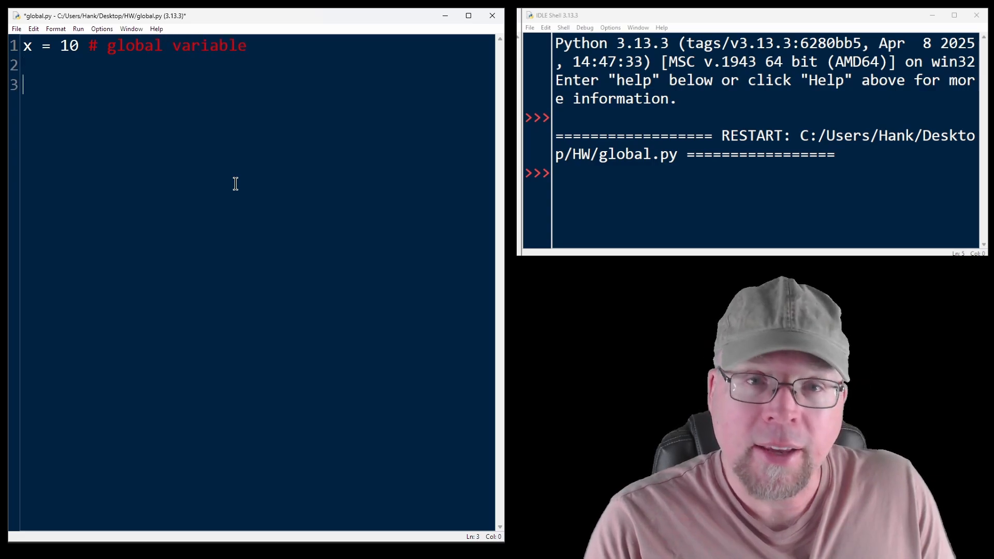
text(def m)
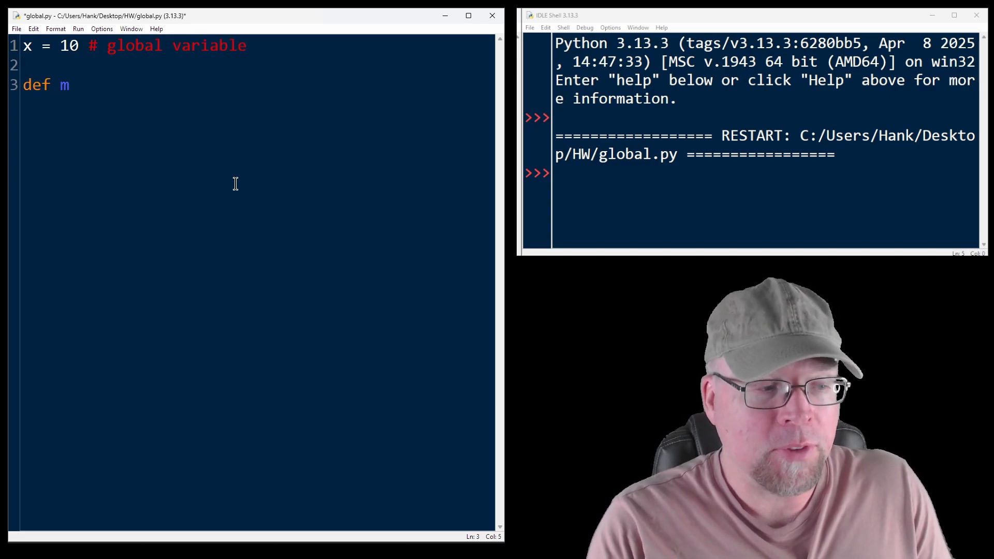
text(y_function():)
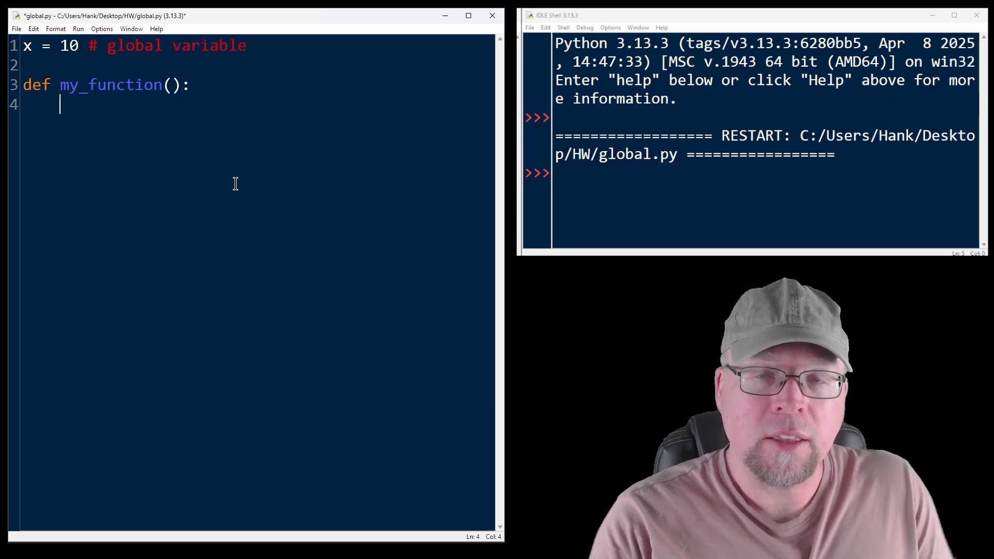
text(y =)
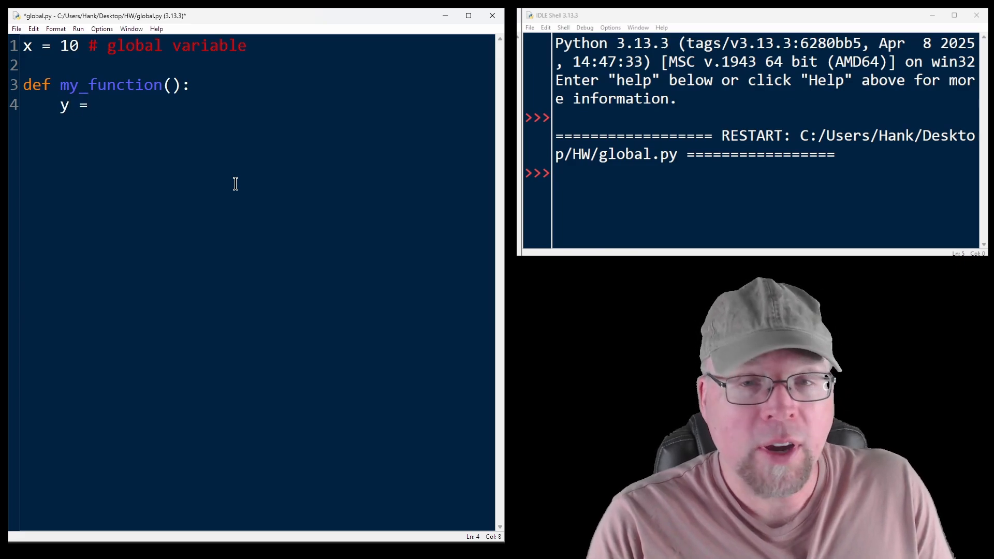
text(5 # local variable)
text(print()
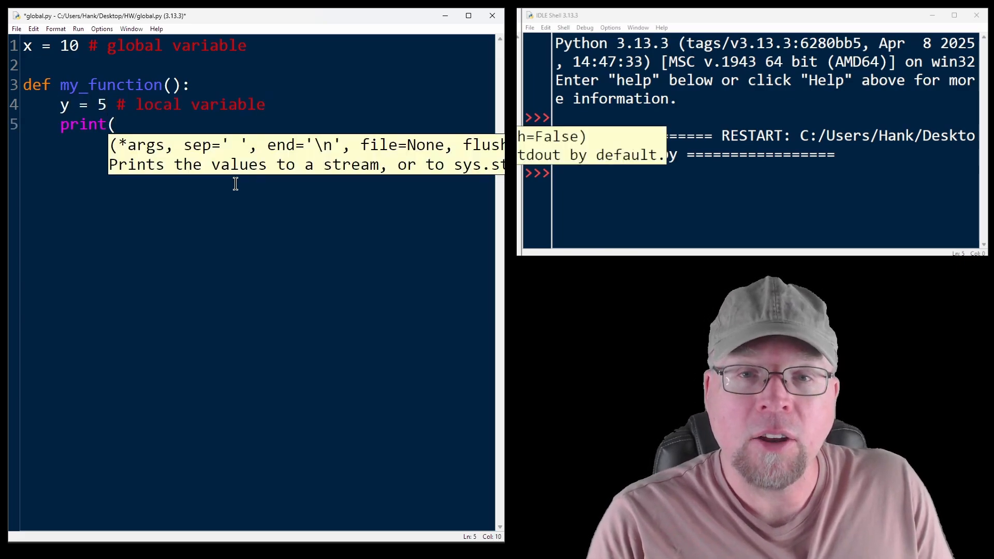
Inside my_function, print y and x with "Inside function" labels.
text("Inside)
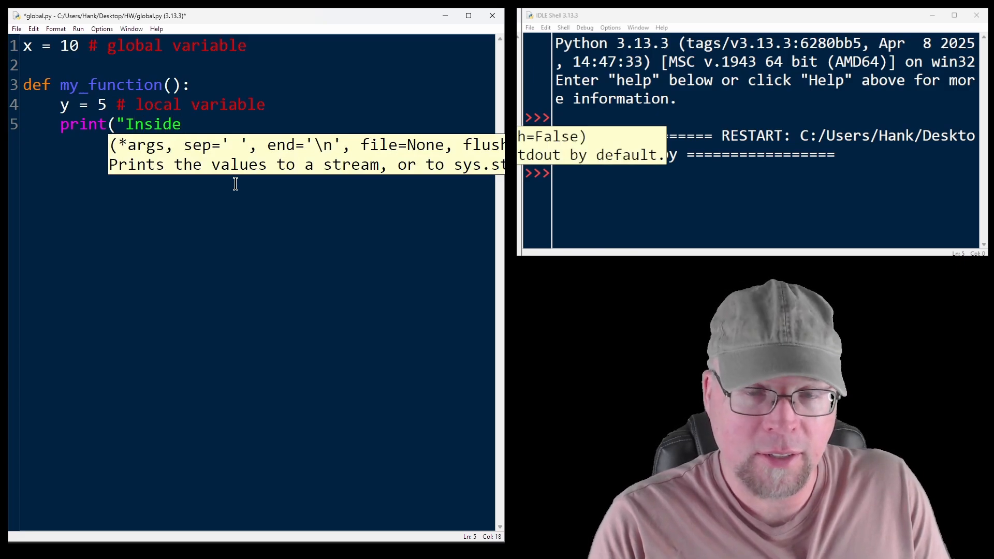
text(function)
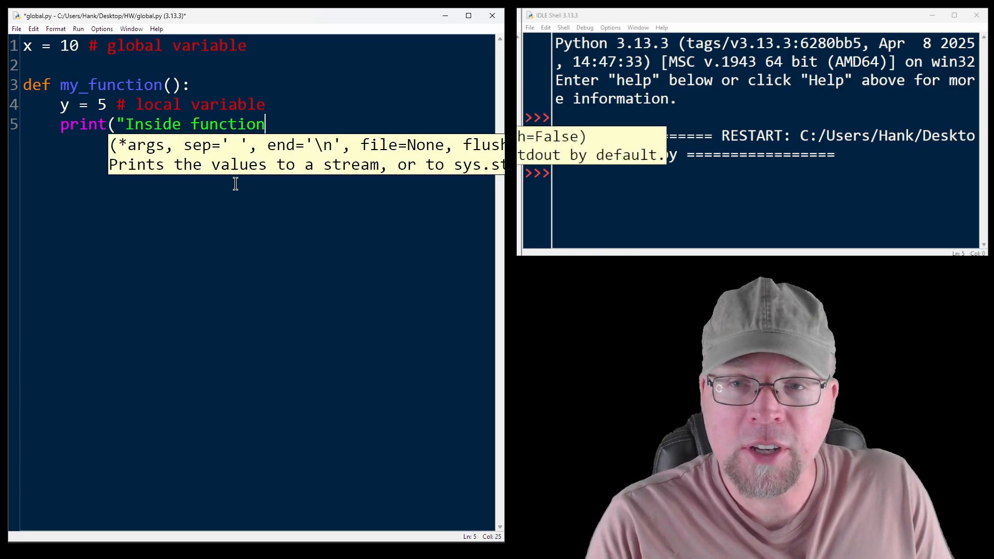
text(, y=", y)
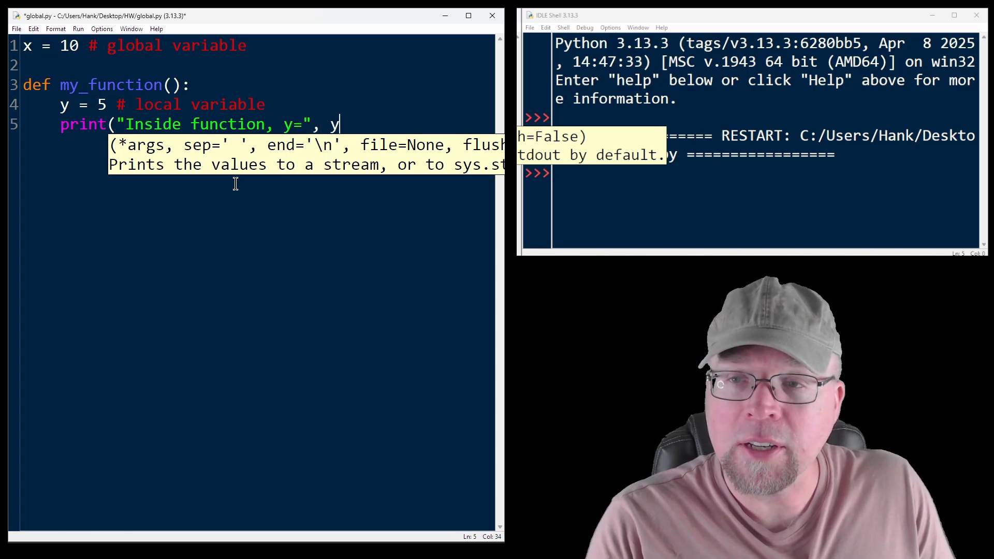
text(print("Inside function, x)
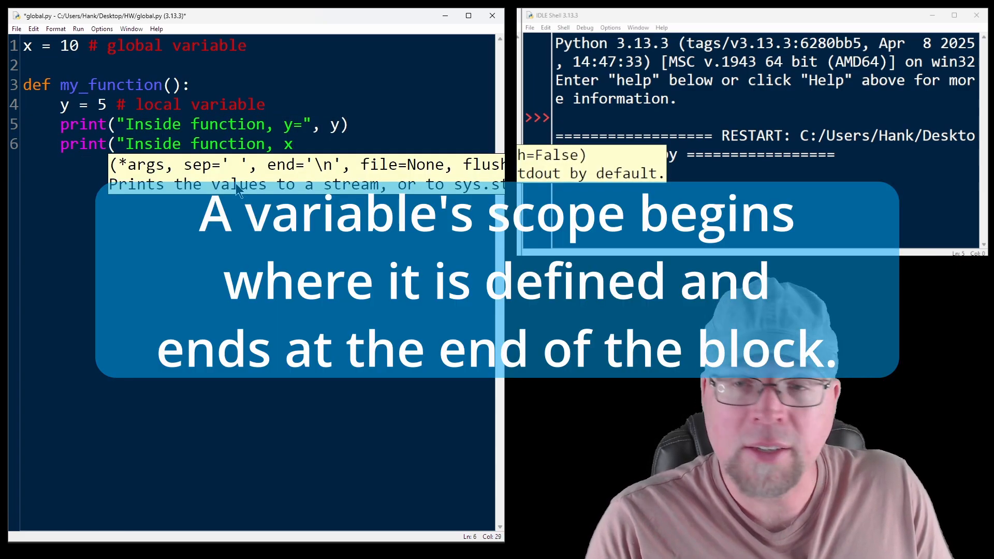
text(", x))
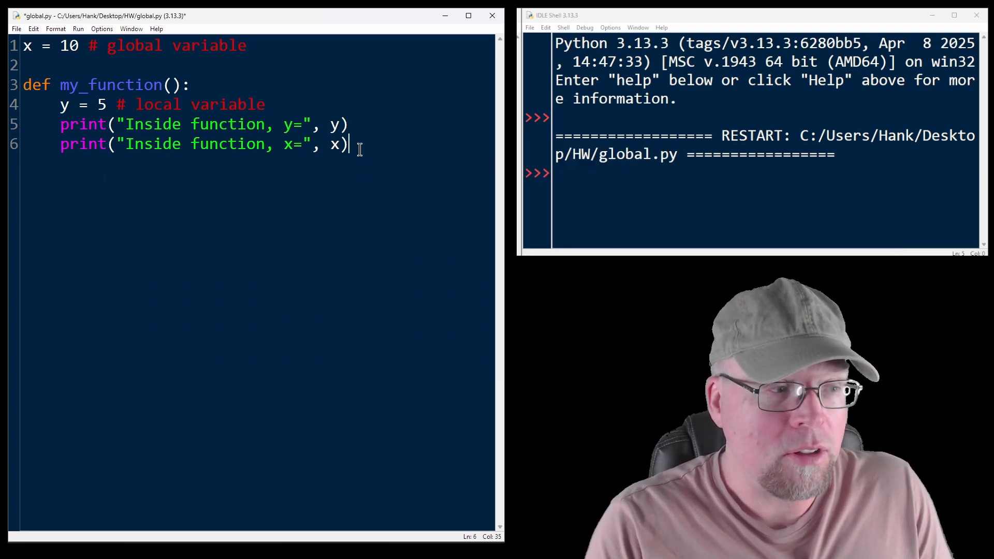
Call my_function and print x outside the function.
text(my_function()
text(print("Outsi)
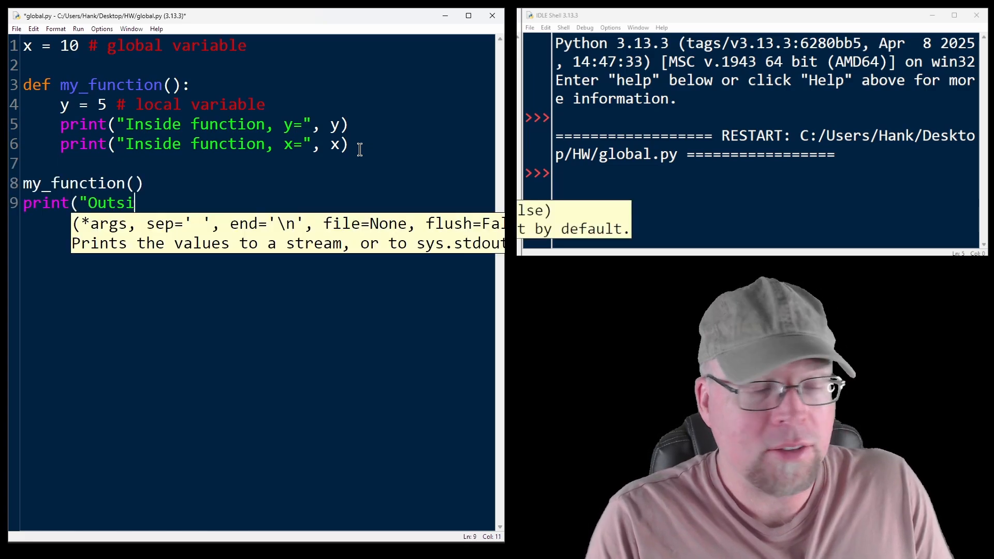
text(de function, x=", x))
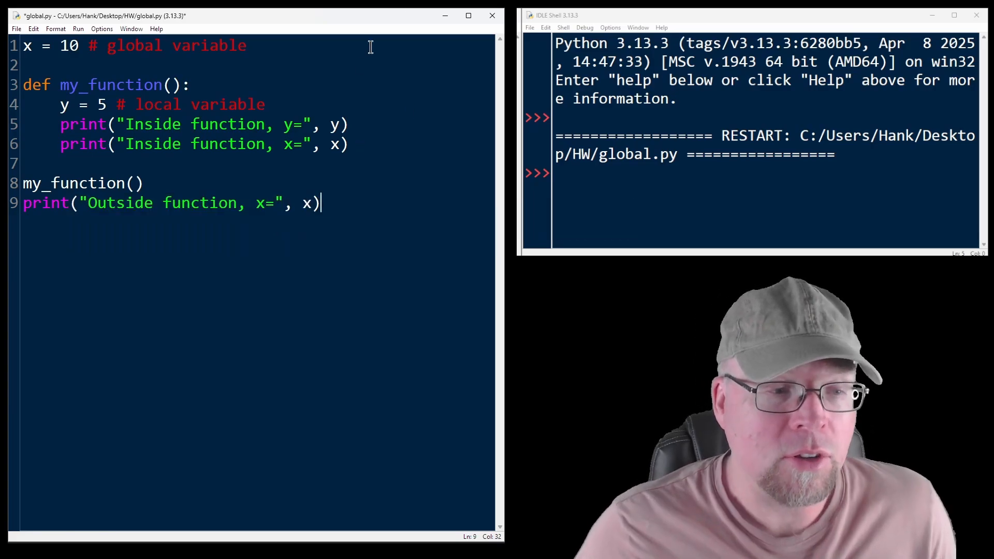
drag(60, 105, 266, 105)
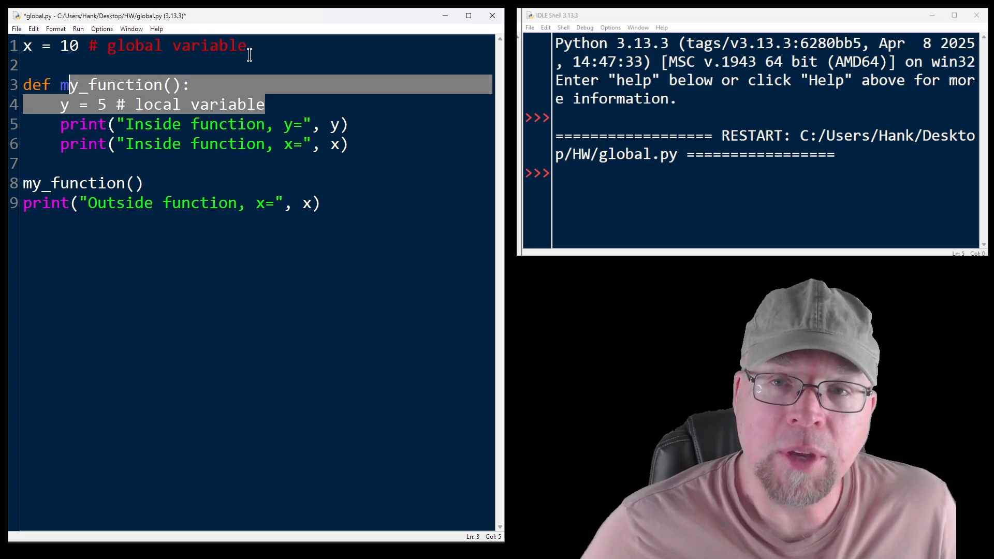
Save and run global.py so the shell shows y= 5, x= 10 inside and x= 10 outside.
click(127, 45)
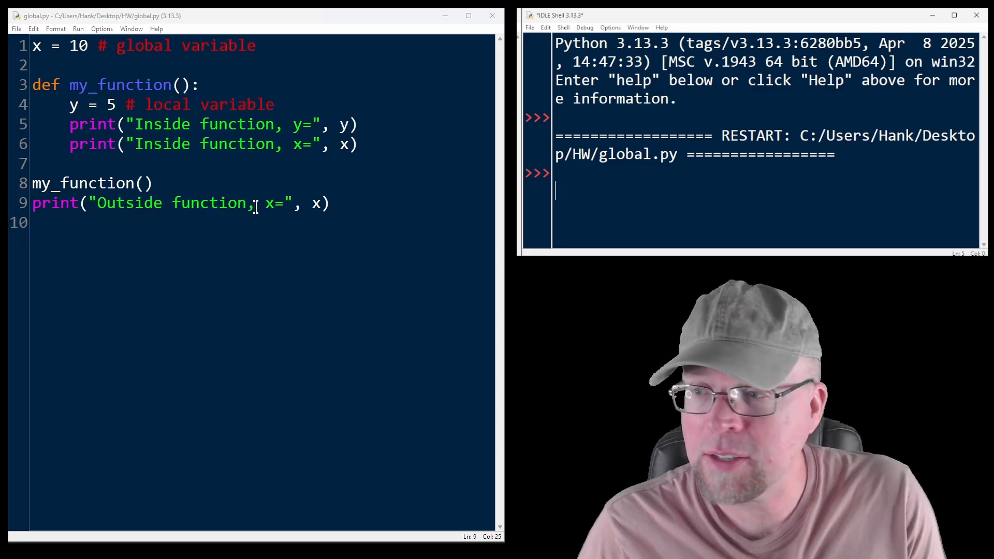
key(F5)
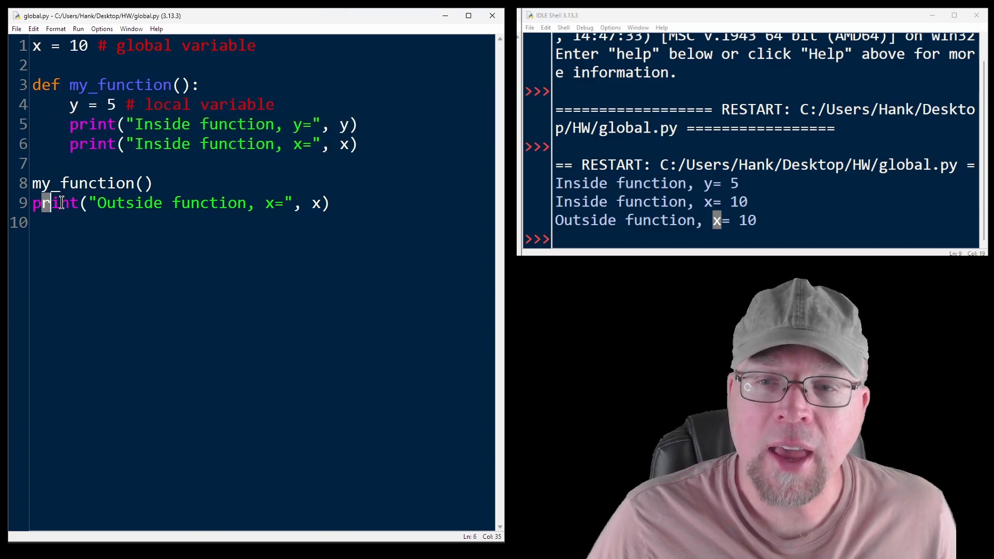
Add print("Outside", y) after the outside x print and rerun the script.
drag(35, 203, 323, 203)
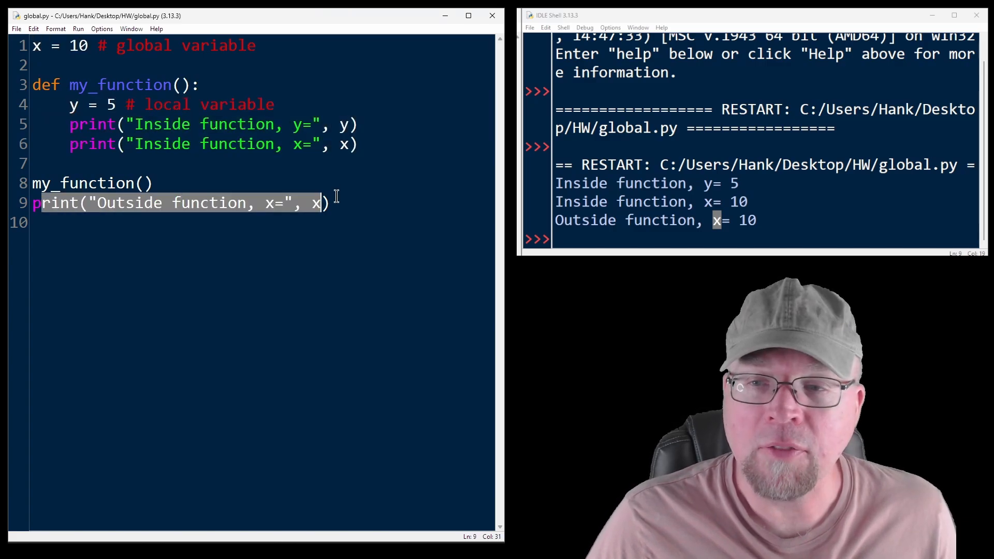
text(print()
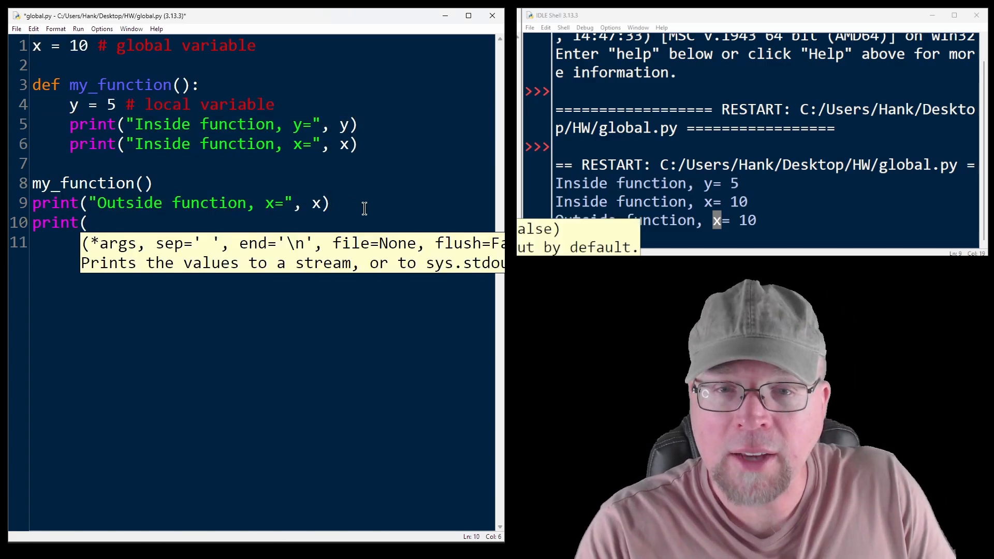
text("Outside function, y)
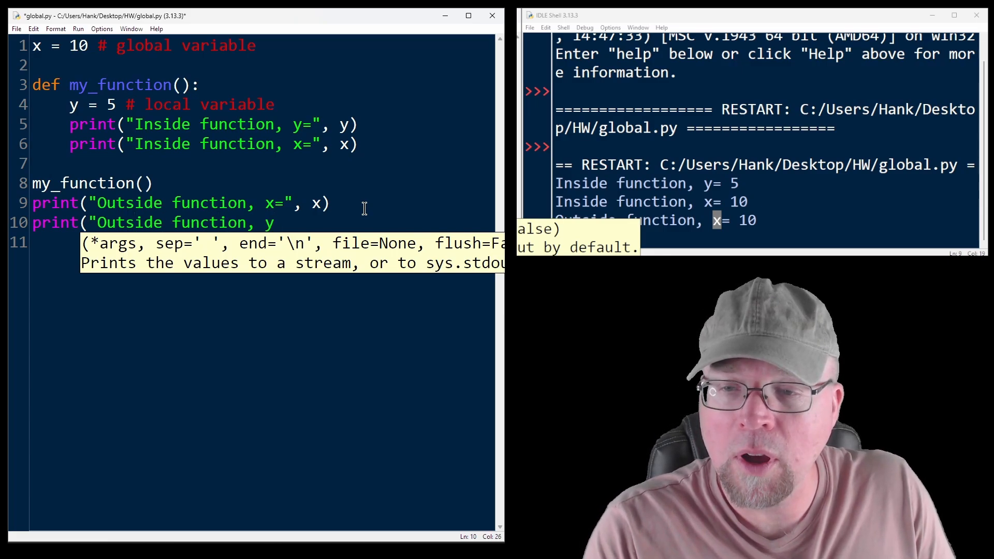
text(", y))
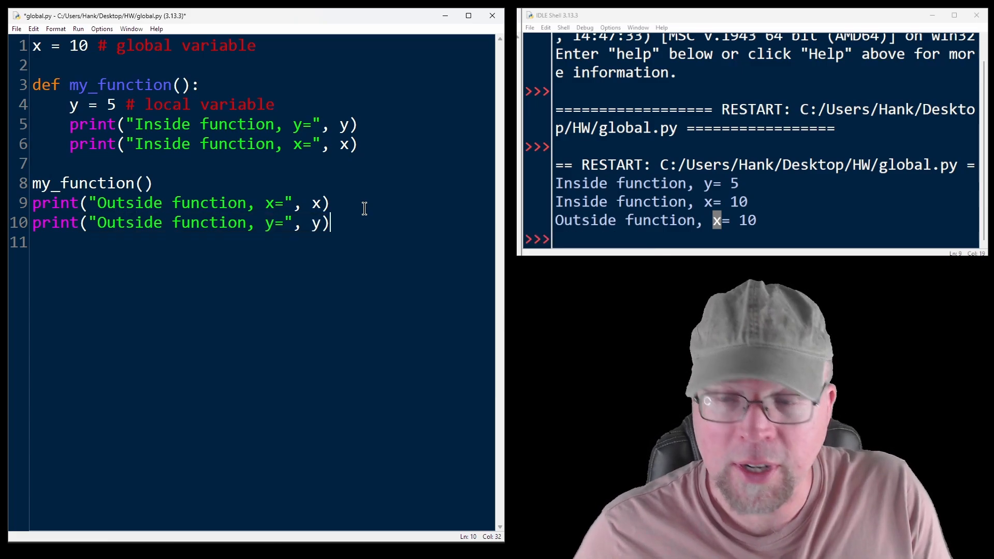
key(F5)
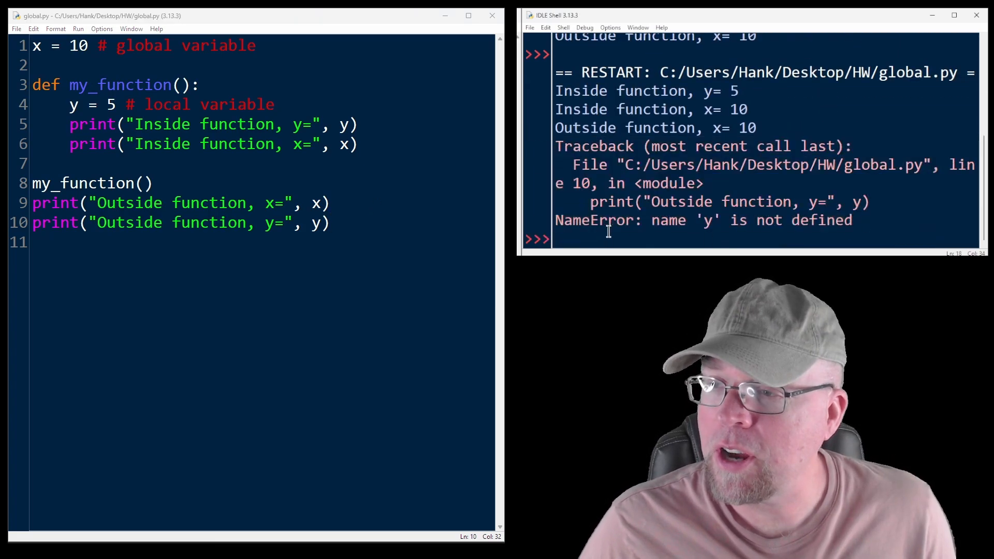
Highlight 'y' in the NameError: name 'y' is not defined traceback.
double_click(707, 220)
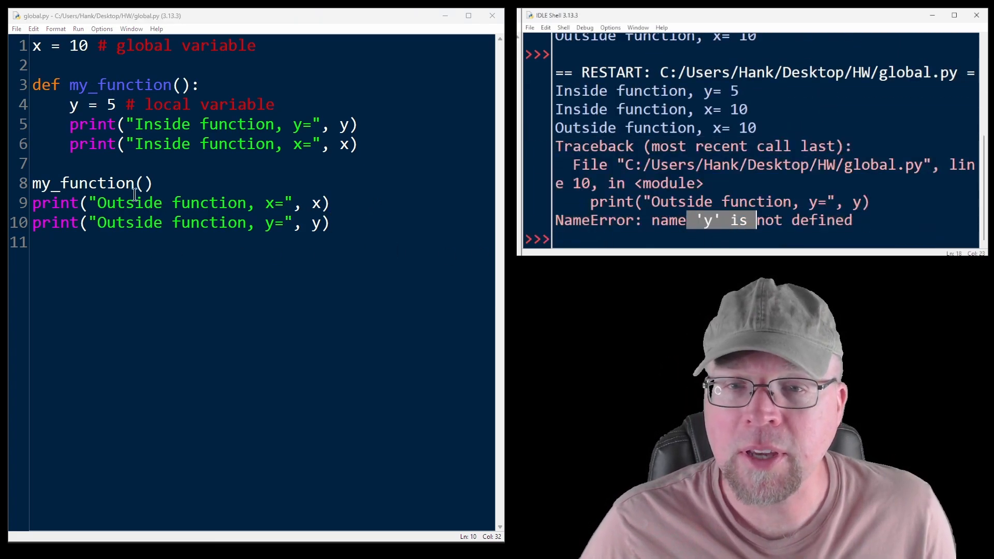
drag(70, 103, 358, 144)
text(def u)
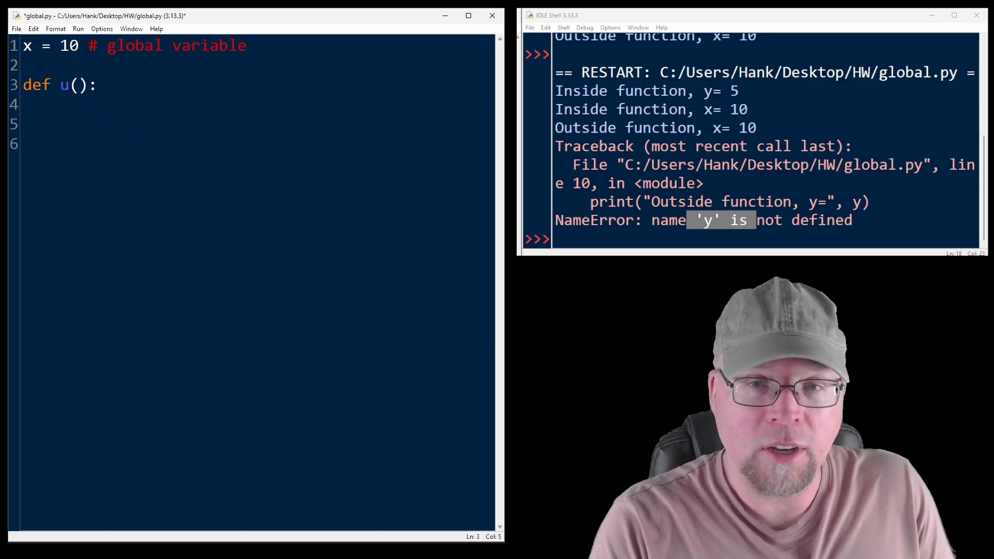
Define update_x with x = x + 5 and a comment that it will cause an error.
text(pdate_x)
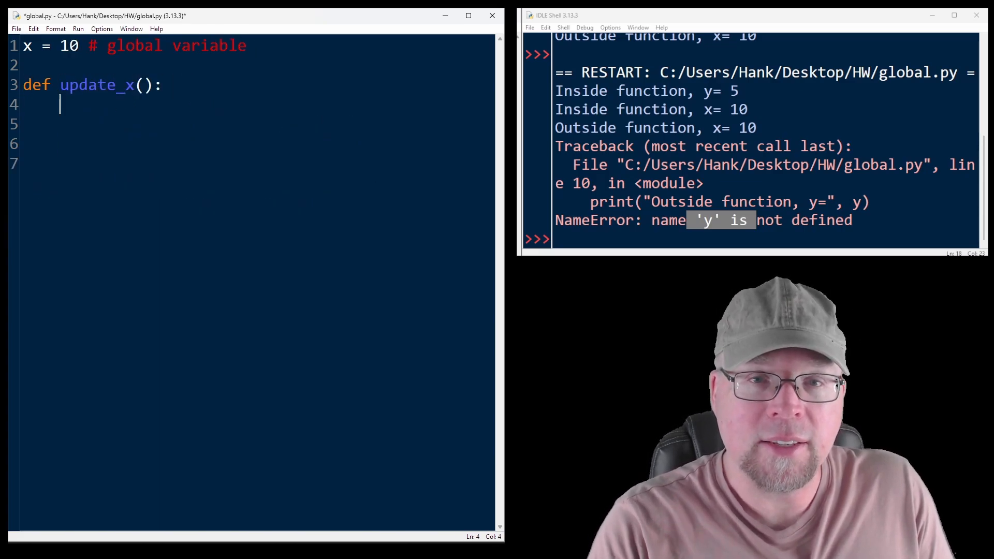
text(x = x)
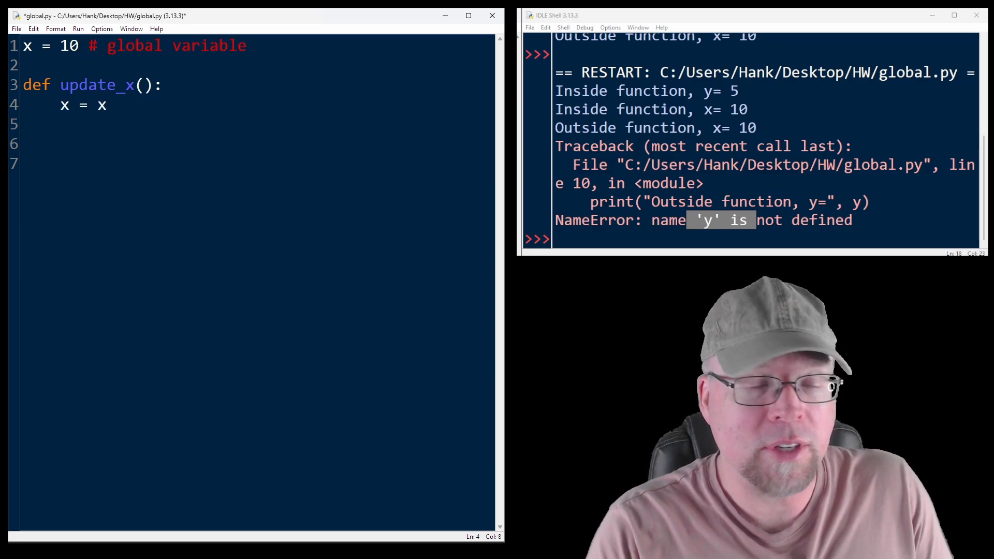
text(+ 5 # this)
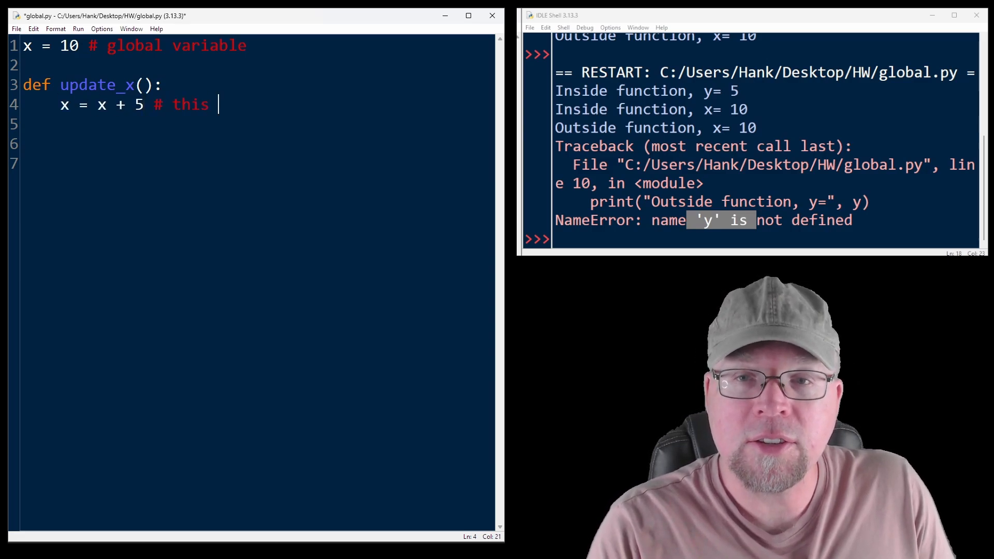
text(will cause an arror)
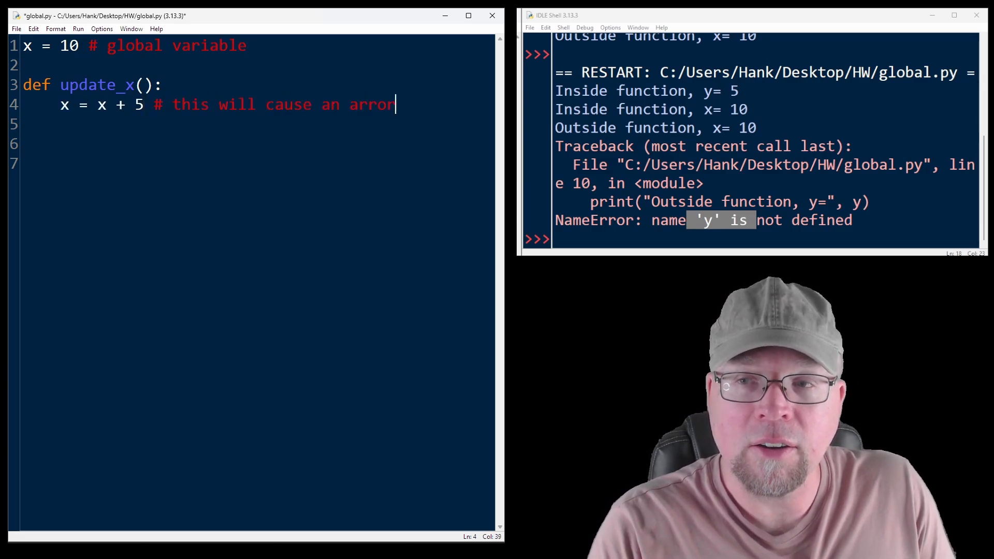
Print "Updated x:" with x inside update_x and call update_x().
text(print()
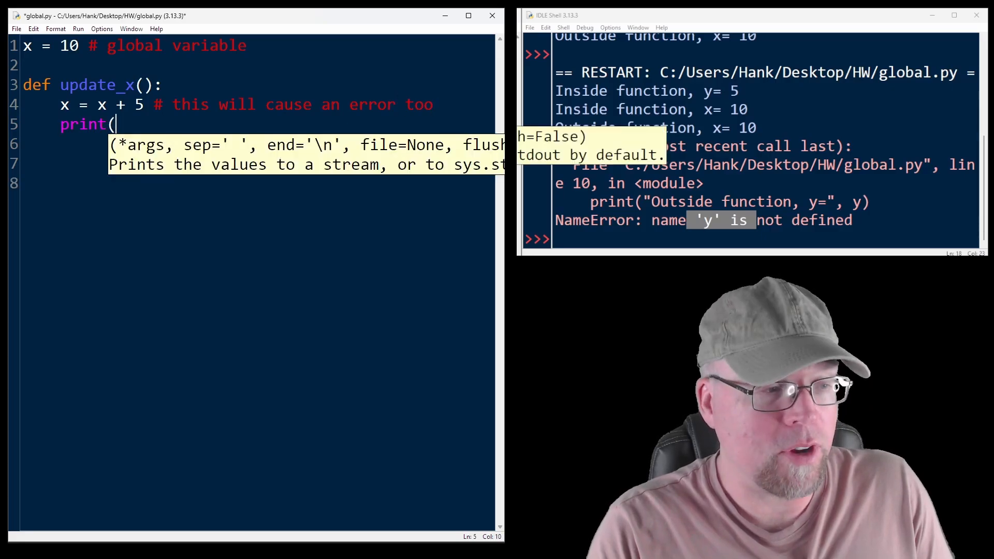
text("Updated x:", x))
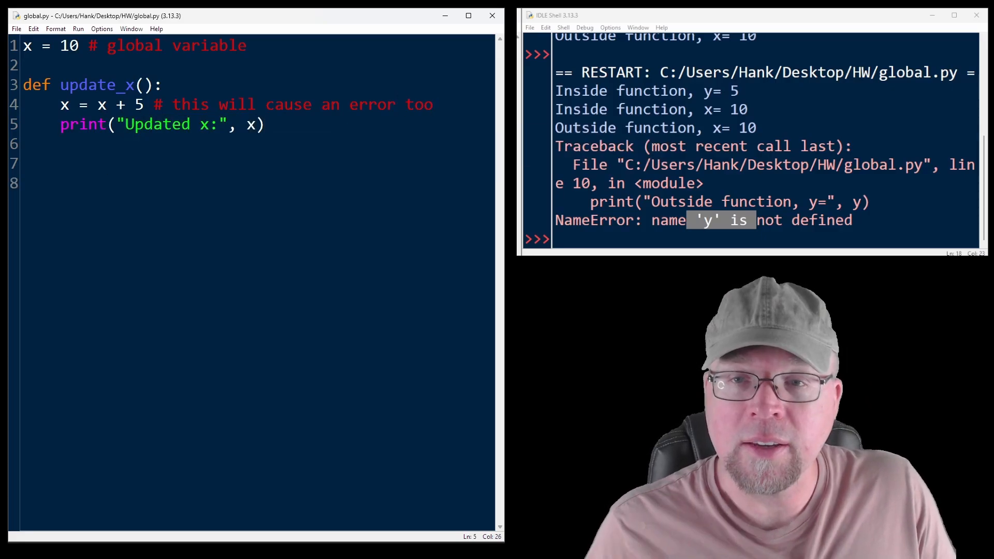
text(update_x()
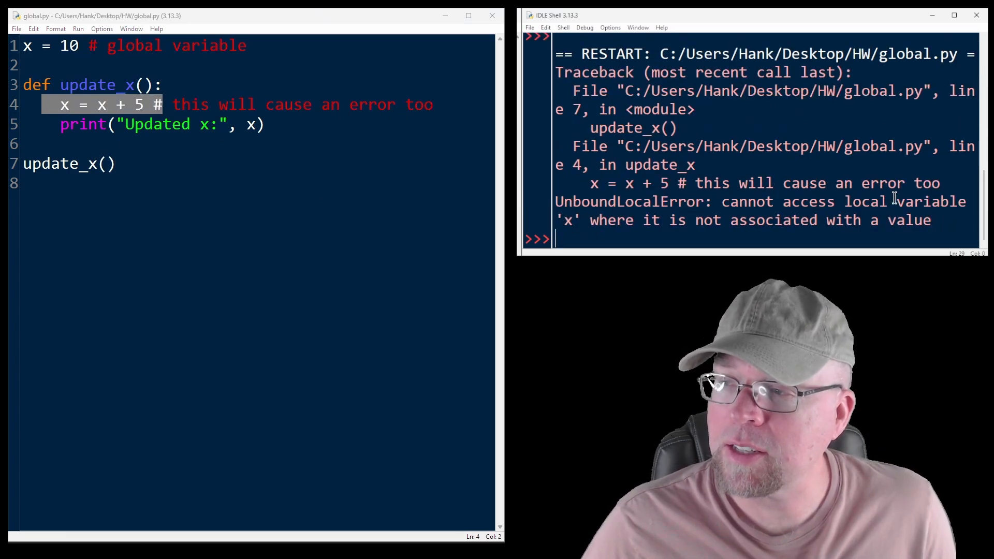
Highlight the x = x + 5 statement that caused the UnboundLocalError.
drag(589, 219, 932, 220)
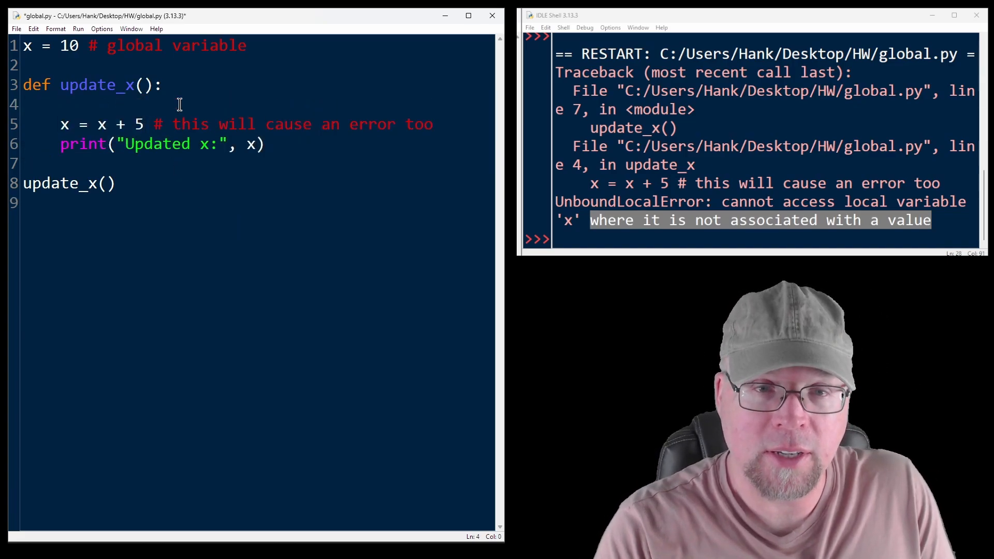
Declare global x inside update_x and print x outside after the call.
text(global x)
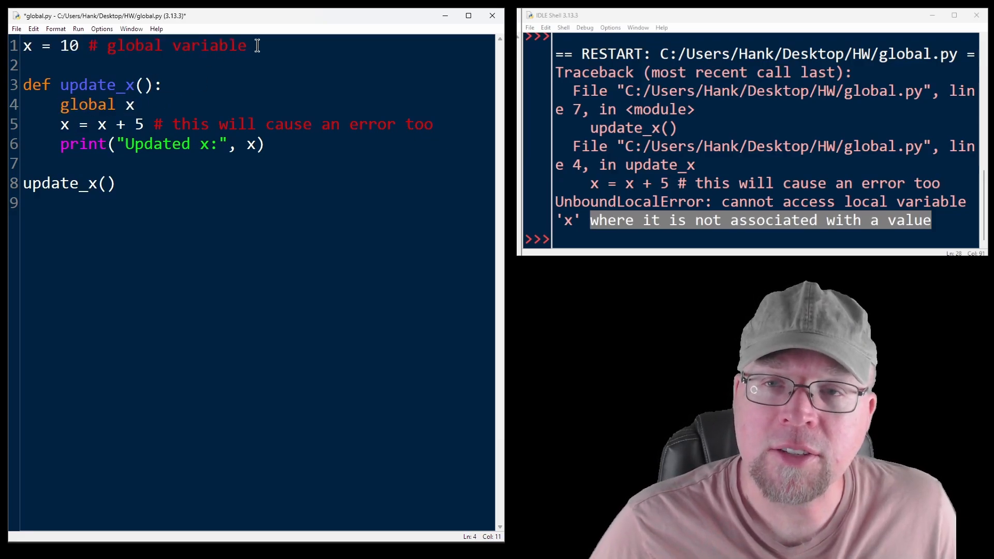
triple_click(126, 44)
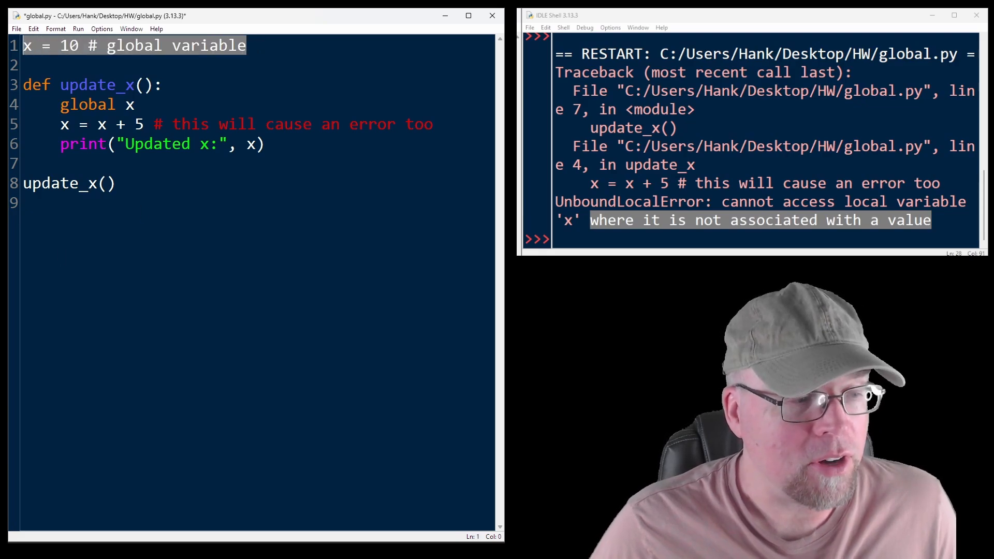
text(print()
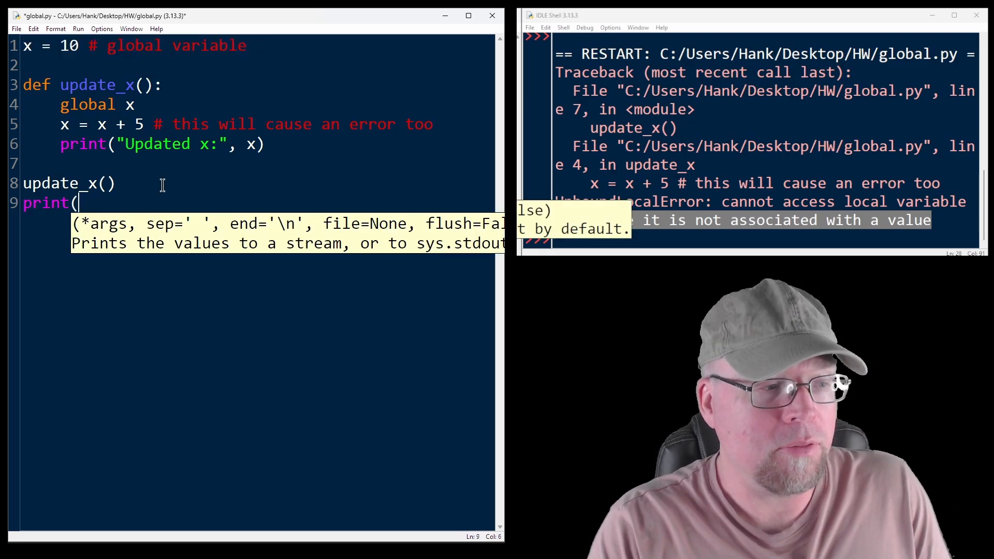
text("Outside functin, x)
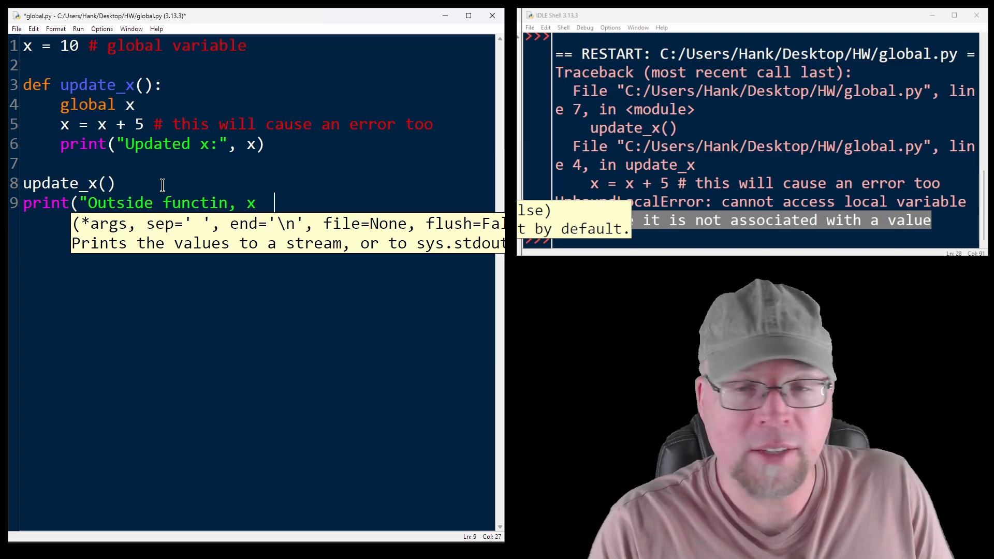
text(=", x)
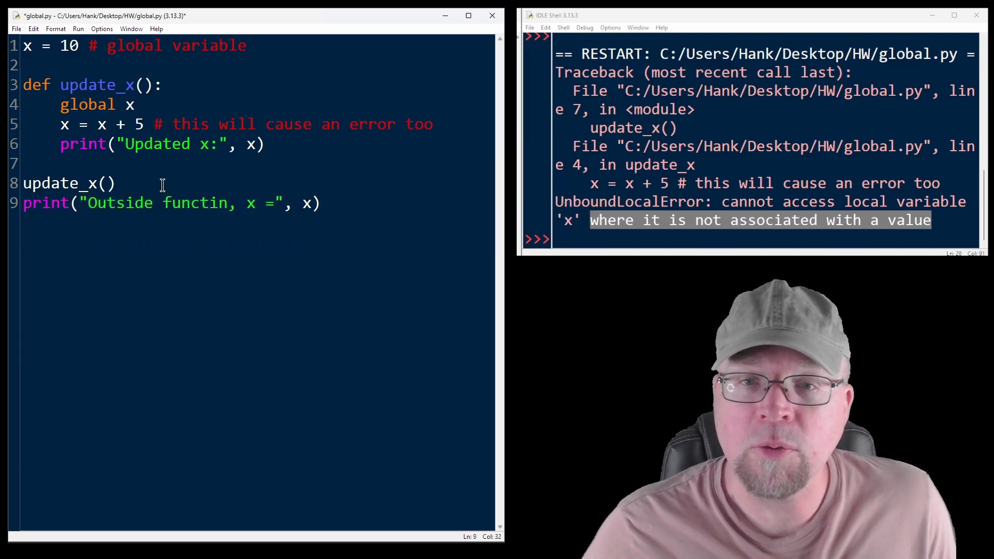
Highlight the global keyword in the global x declaration.
double_click(87, 104)
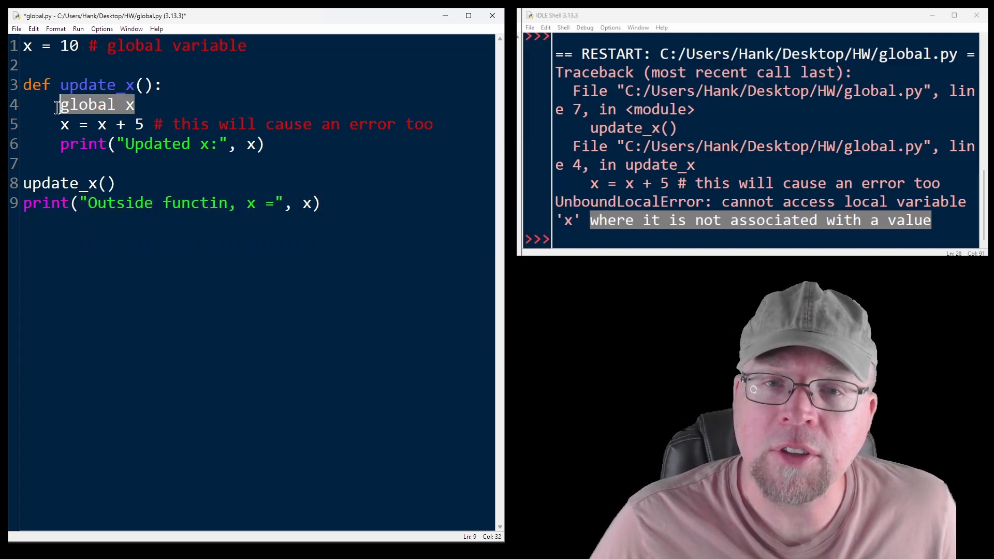
click(99, 104)
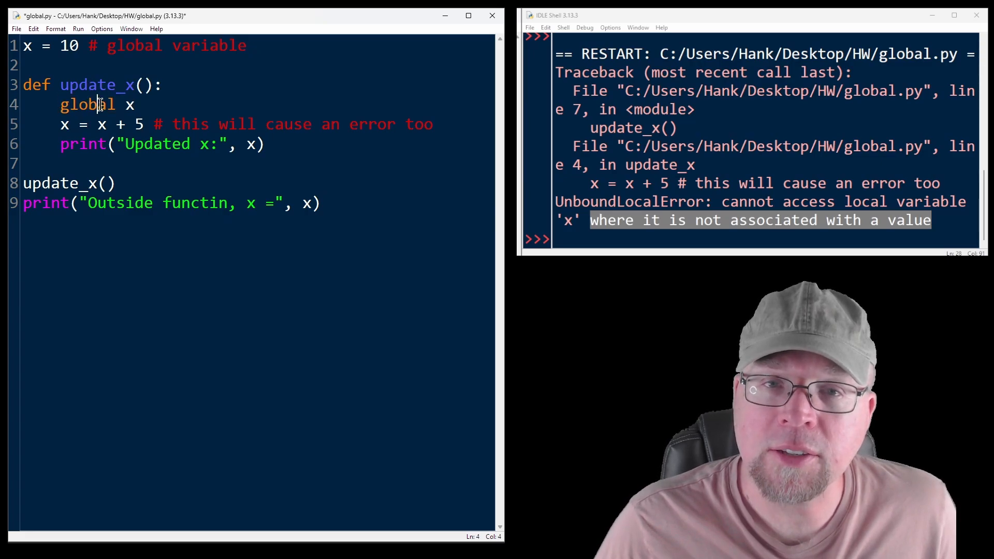
double_click(87, 105)
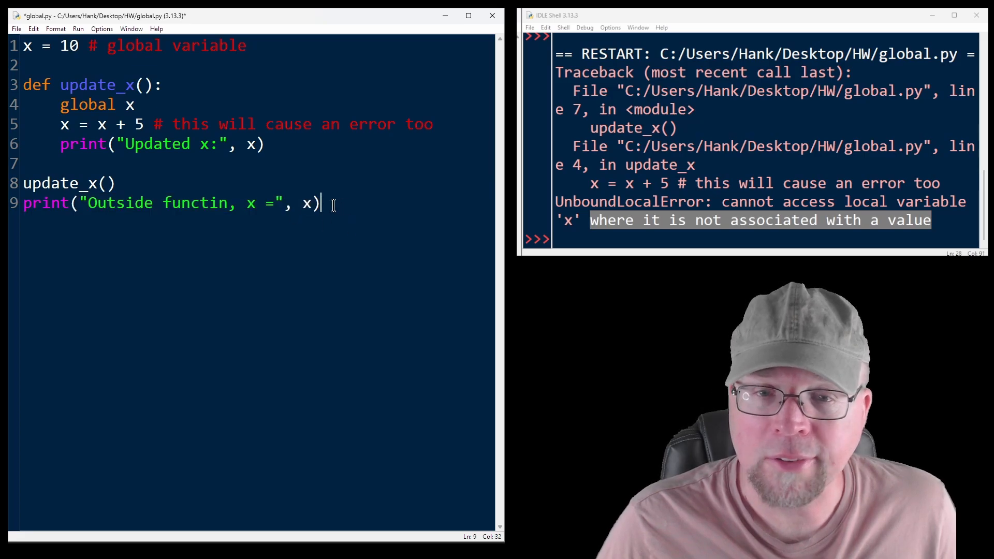
Run the fixed script showing x as 15 inside and outside, then select the old script.
key(F5)
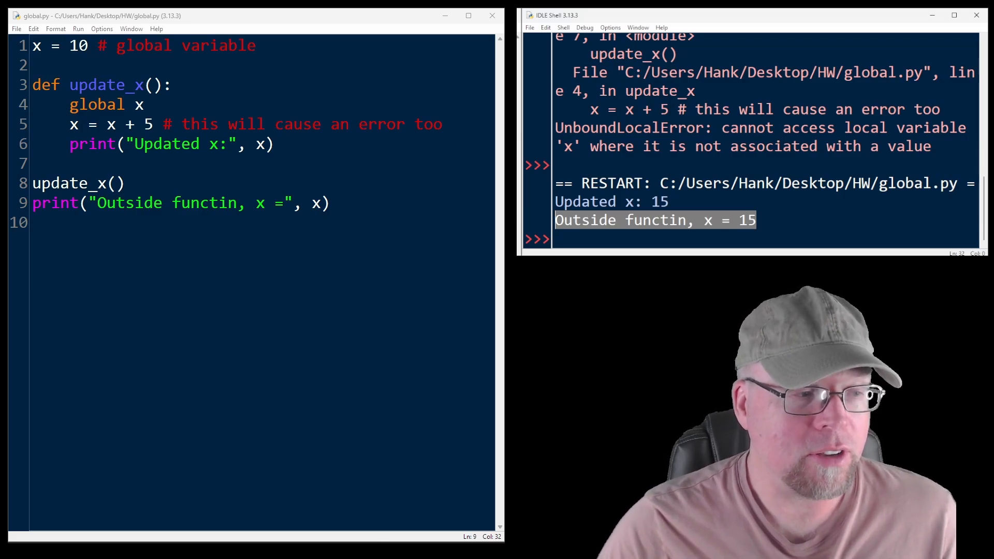
drag(33, 84, 329, 203)
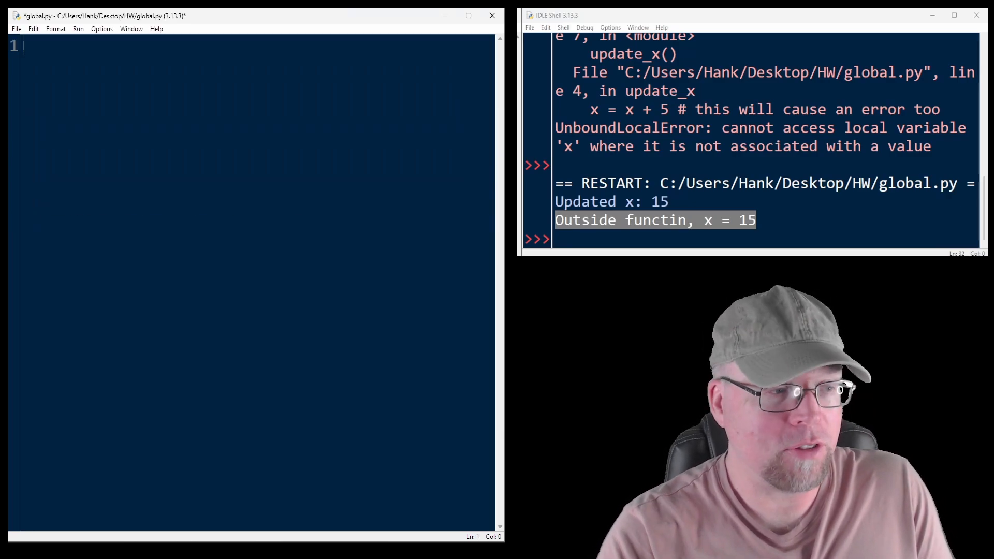
Define update_value(val) returning val + 5.
text(def updat)
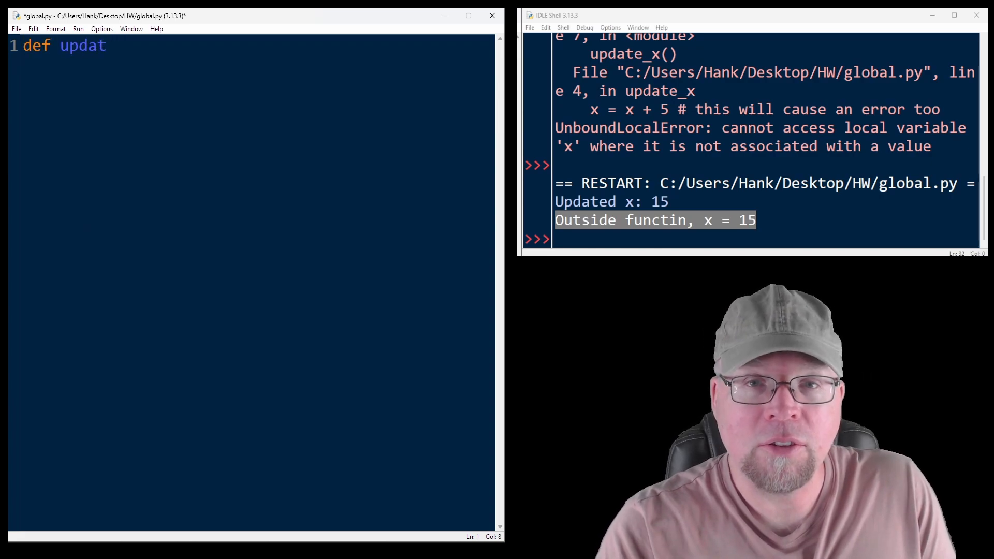
text(e_value(val):)
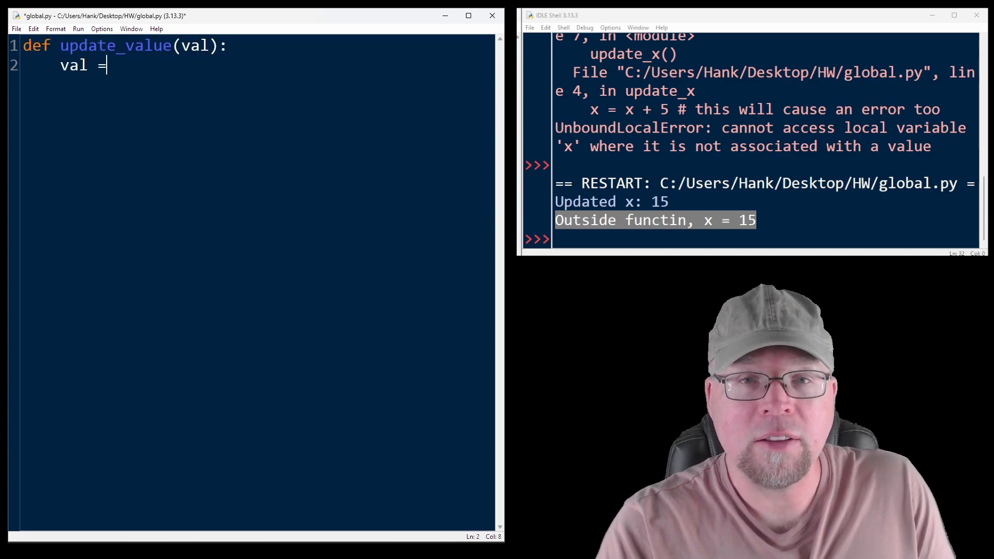
text(val + 5)
text(return val)
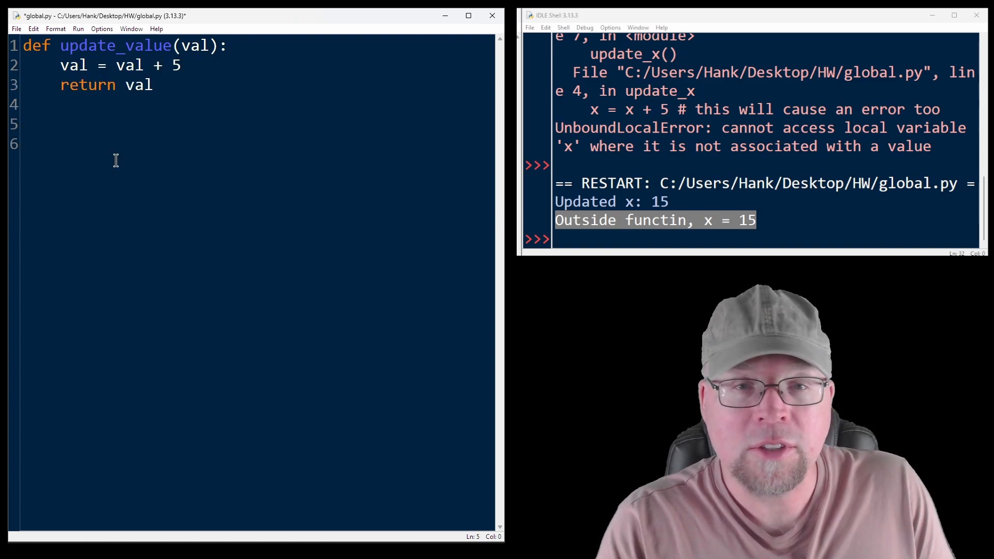
Set x = 10, reassign x = update_value(x), print "x after update" and run to show 15.
text(x = 10)
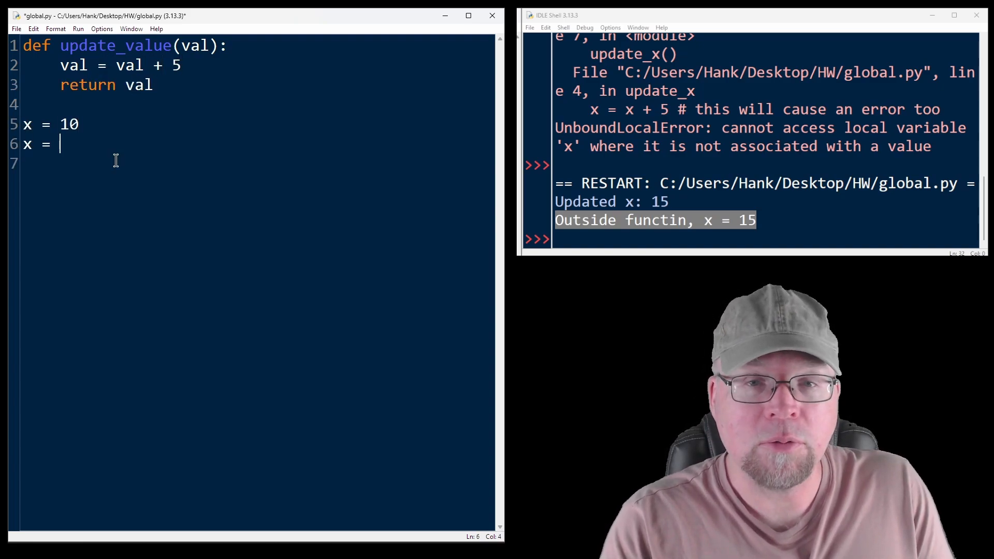
text(update_value)
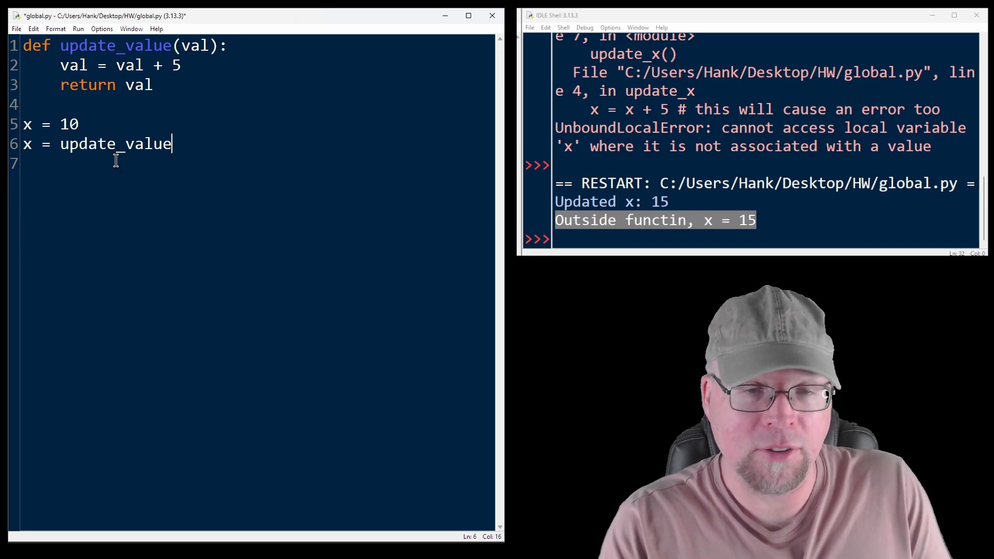
text((x))
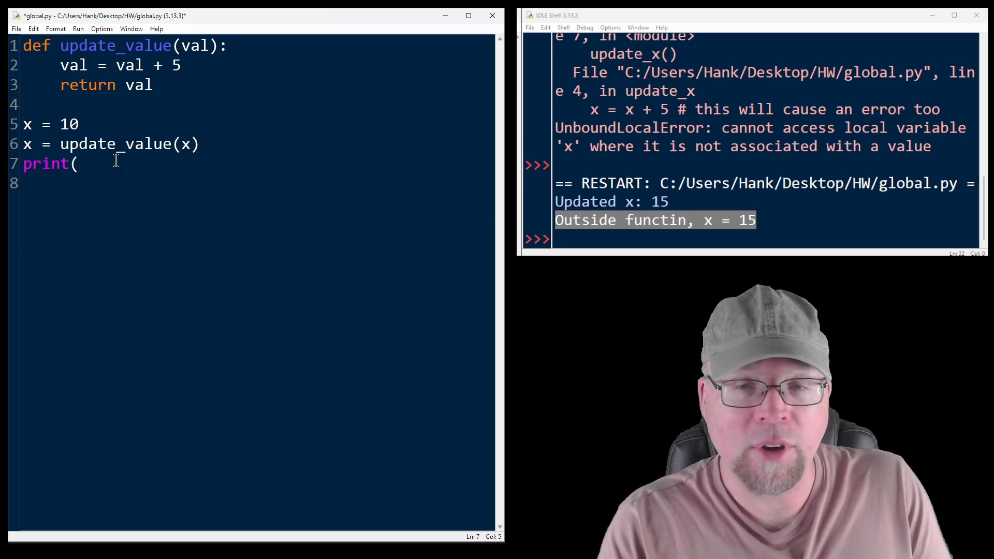
text("x after update:", x))
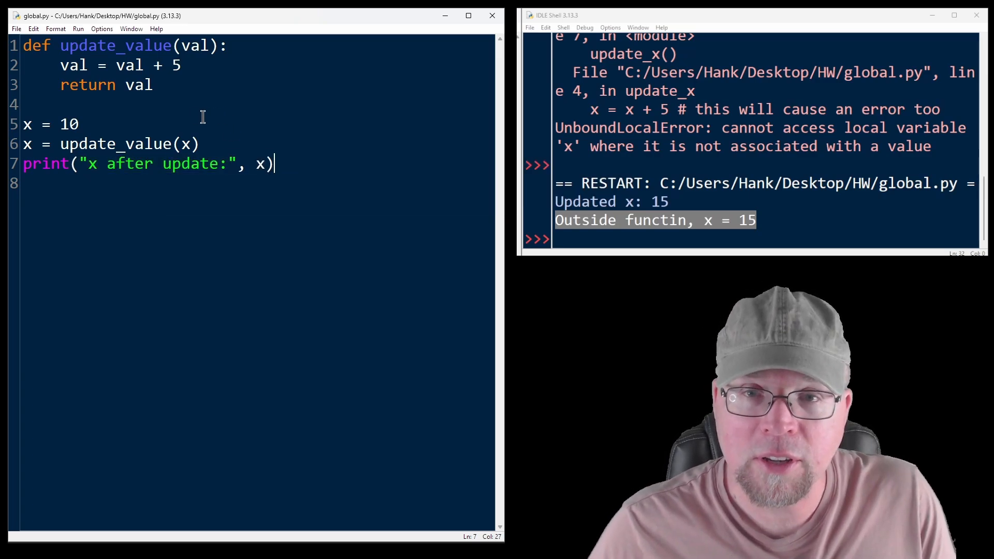
double_click(28, 123)
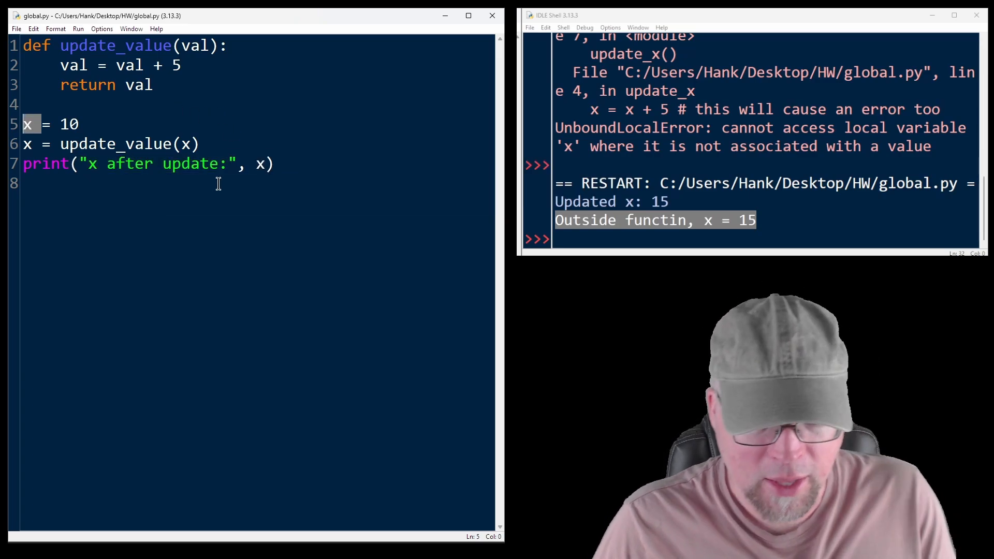
key(F5)
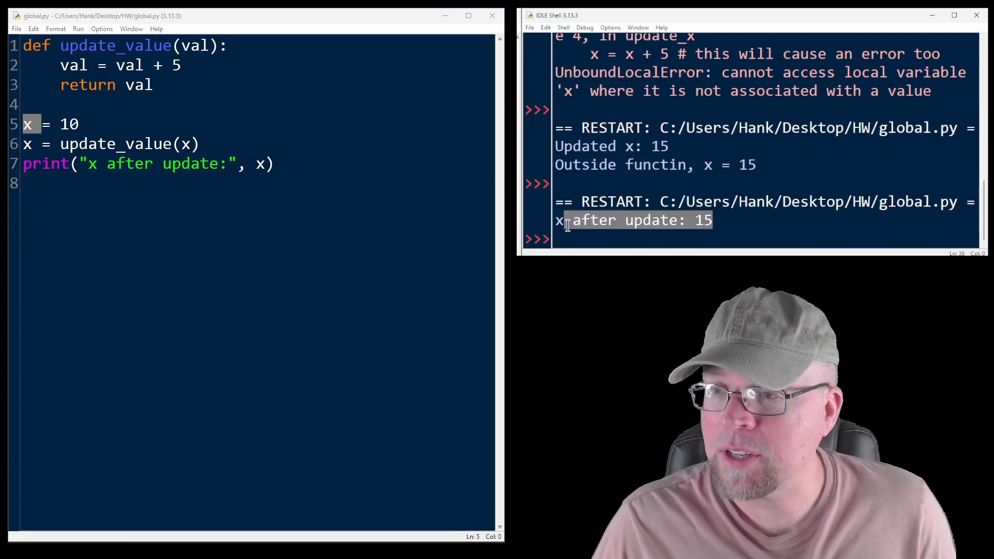